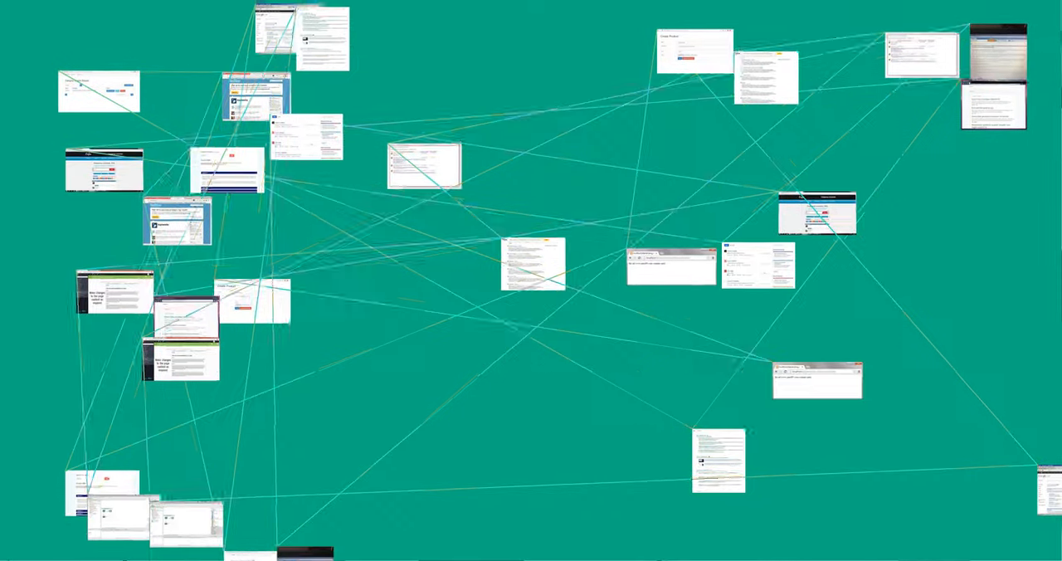
scroll("down", 3)
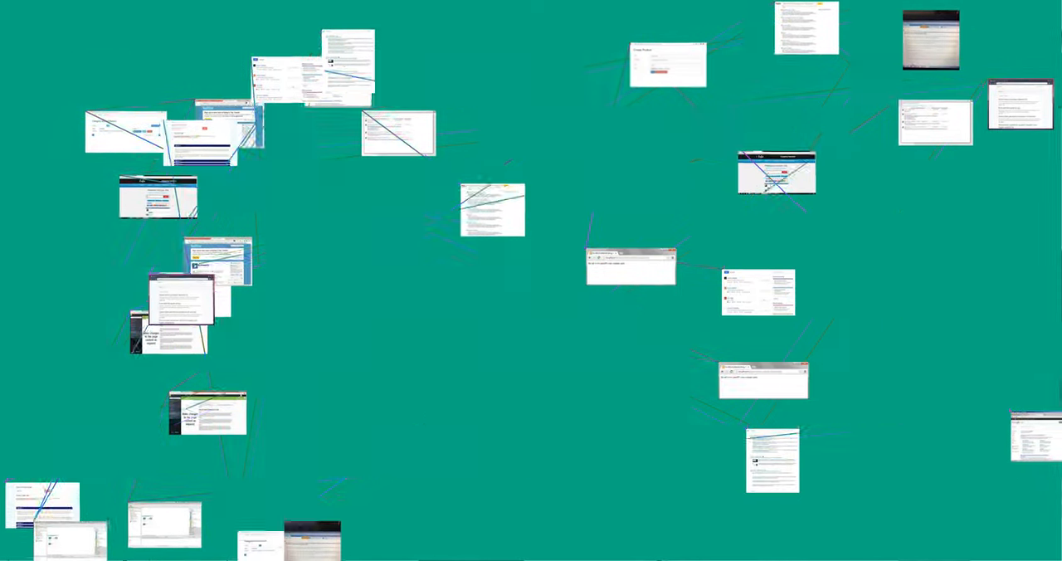